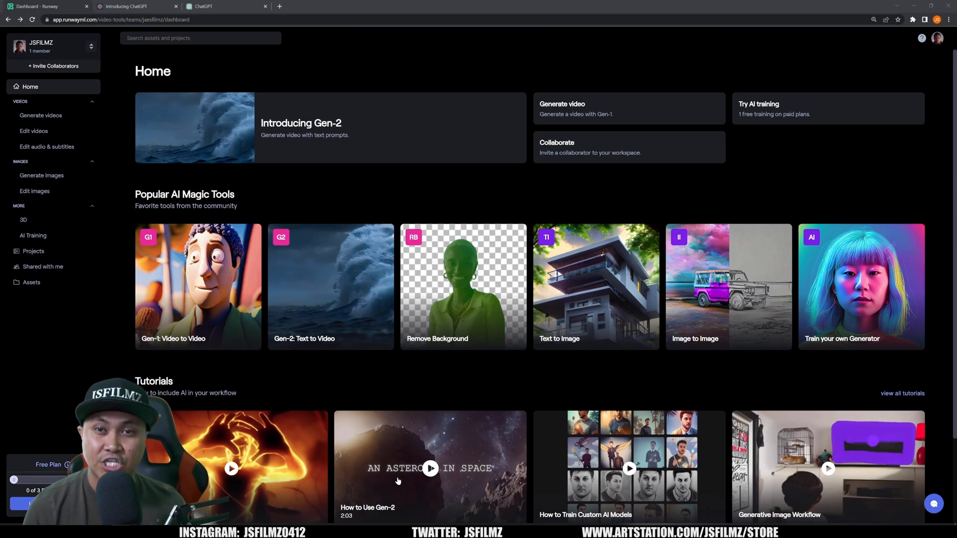
mouse_move(350, 309)
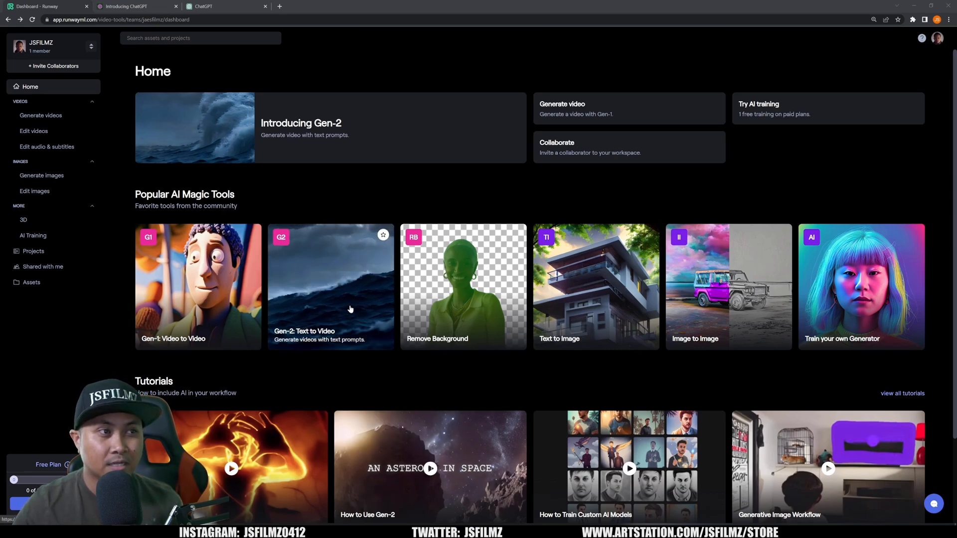
- Generate a Gen-2 clip from the prompt 'Realistic Iceland landscape, black beach, rocky mountain'
click(332, 287)
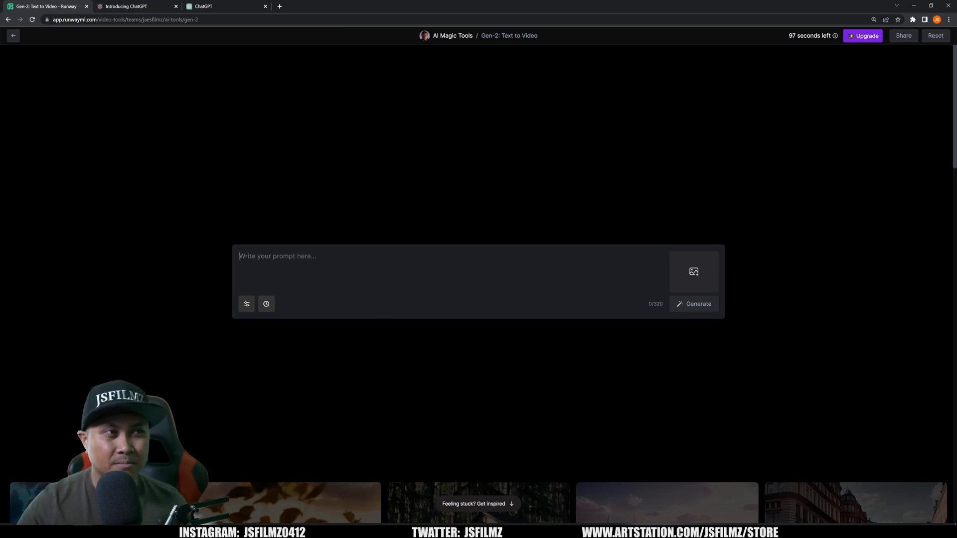
text(Realistic iceland landscape with black beach and rocky)
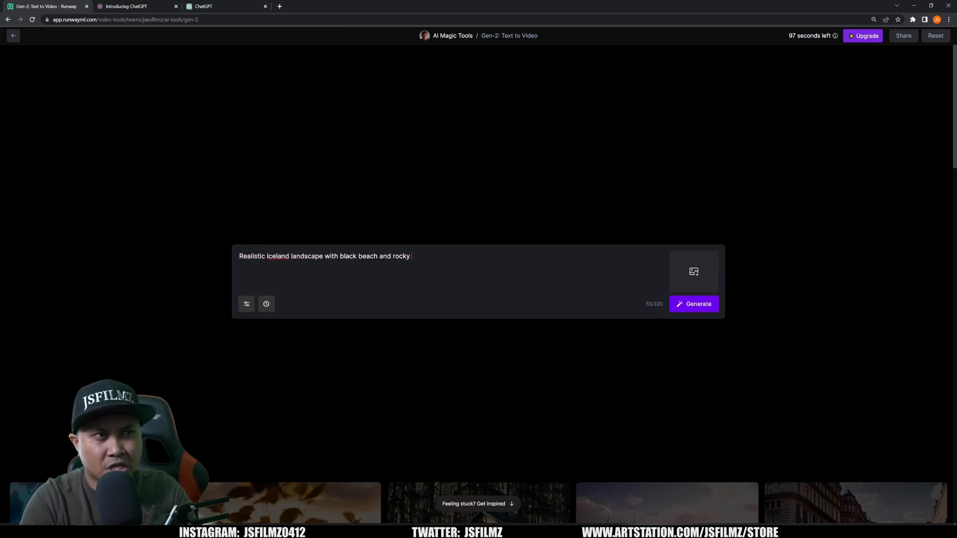
text(mountain)
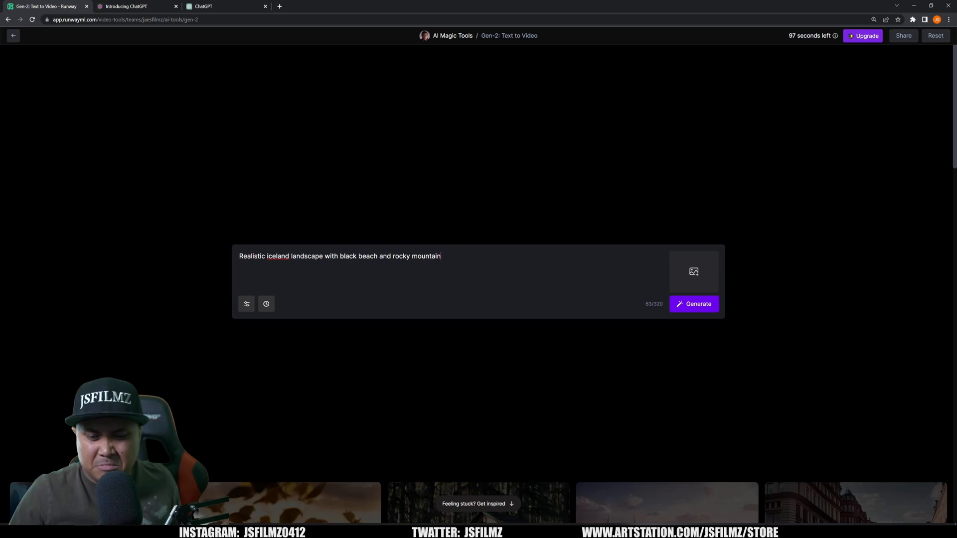
click(694, 304)
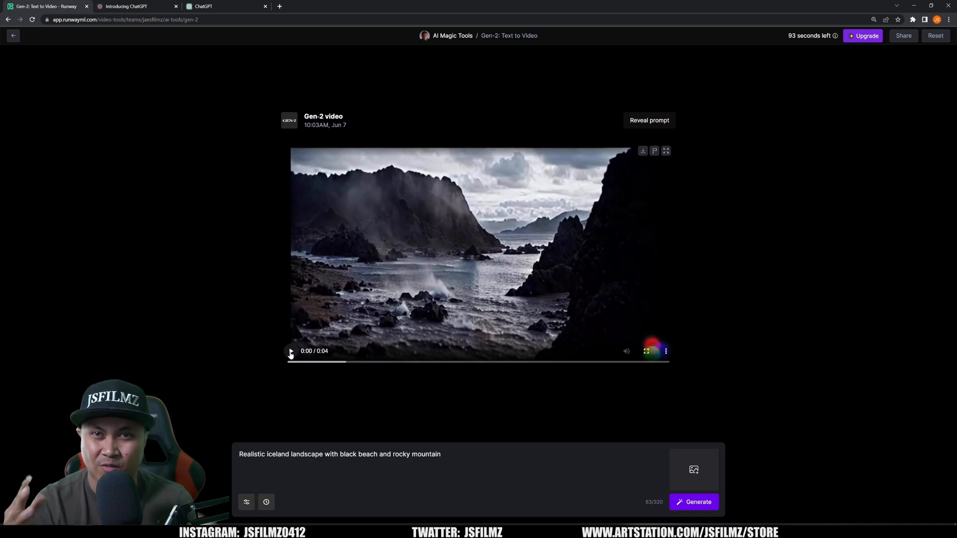
mouse_move(682, 352)
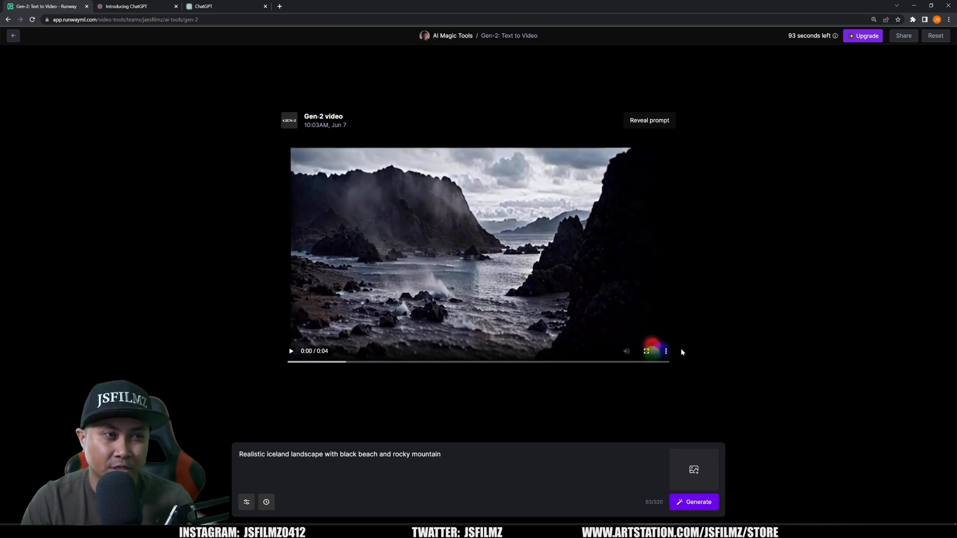
click(646, 351)
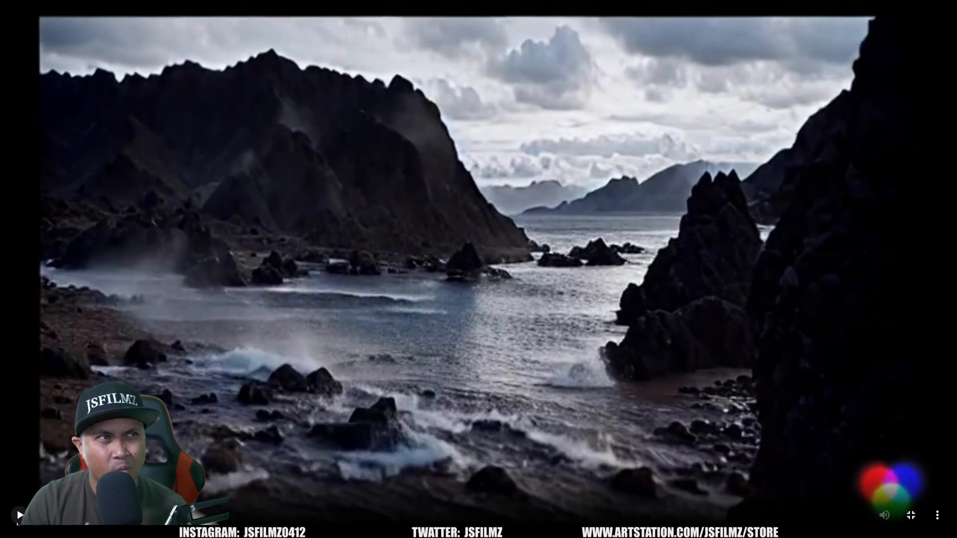
click(17, 514)
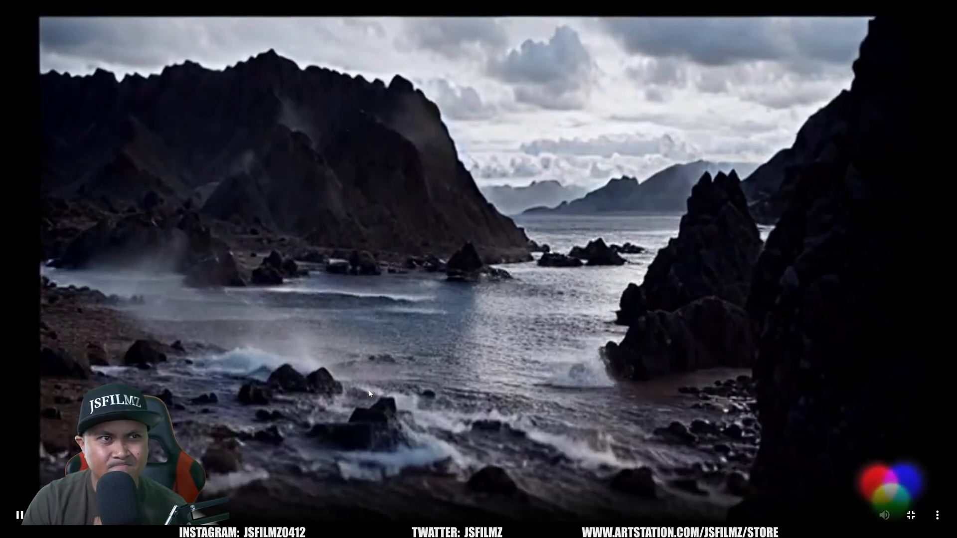
click(20, 512)
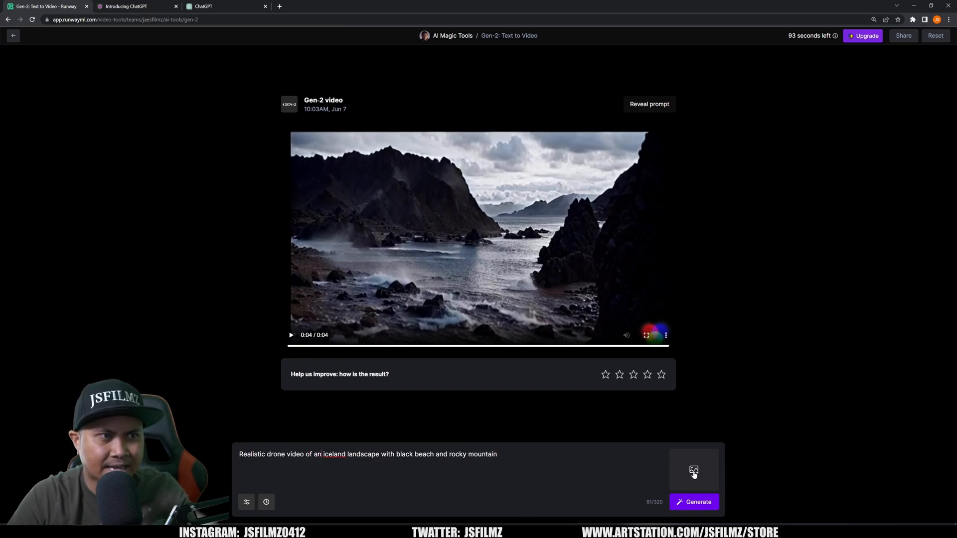
- Submit the 'Realistic drone video of an Iceland landscape' prompt for generation
click(694, 502)
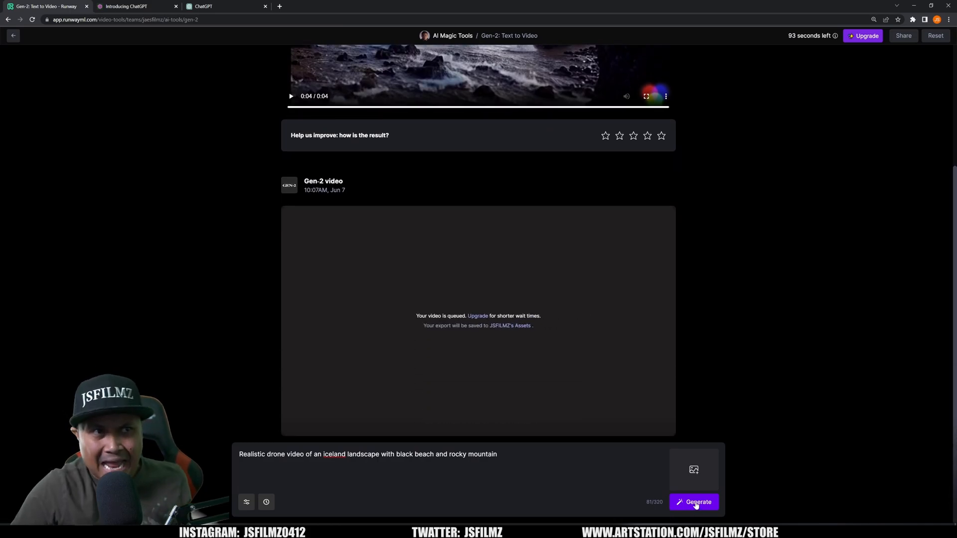
click(694, 502)
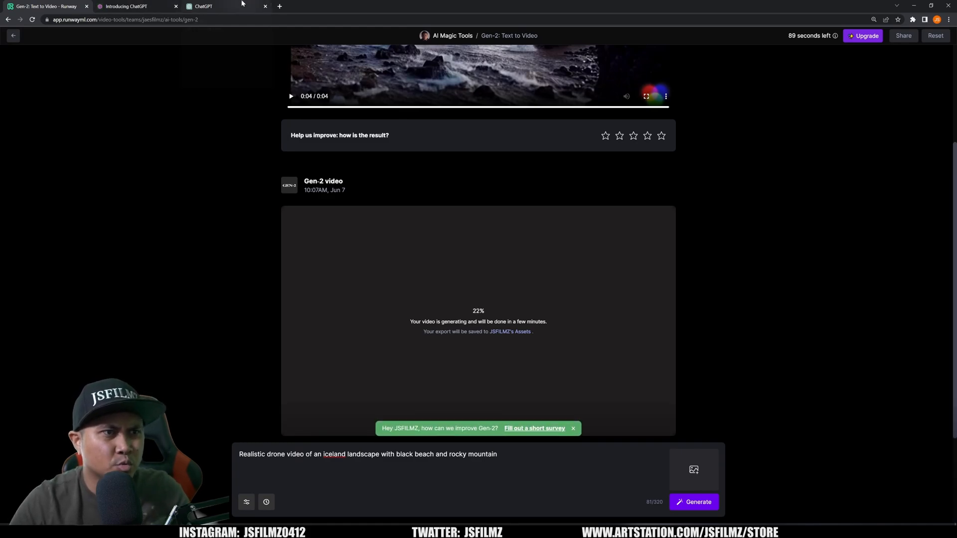
- Ask ChatGPT to describe a tropical rainforest environment in two sentences, then return to Runway
click(211, 6)
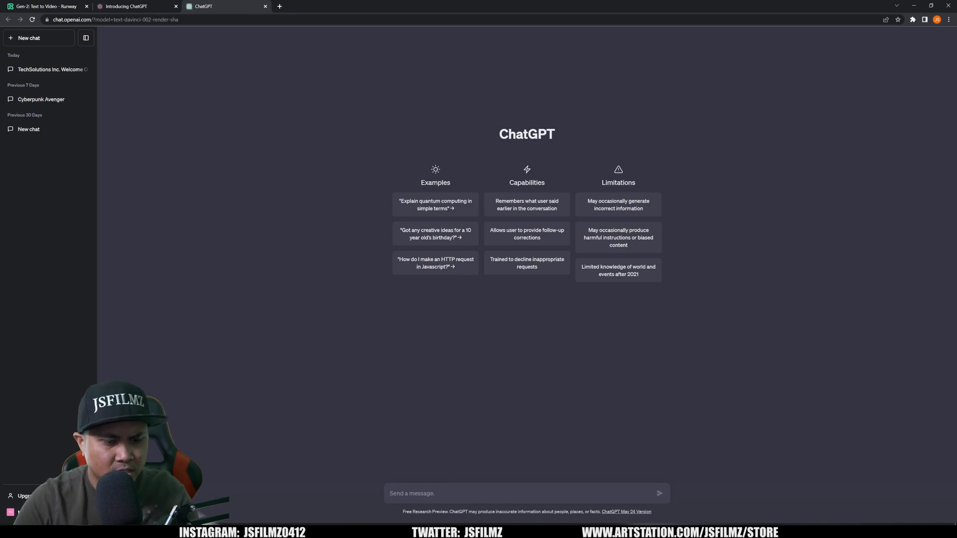
text(describe to me a tropica)
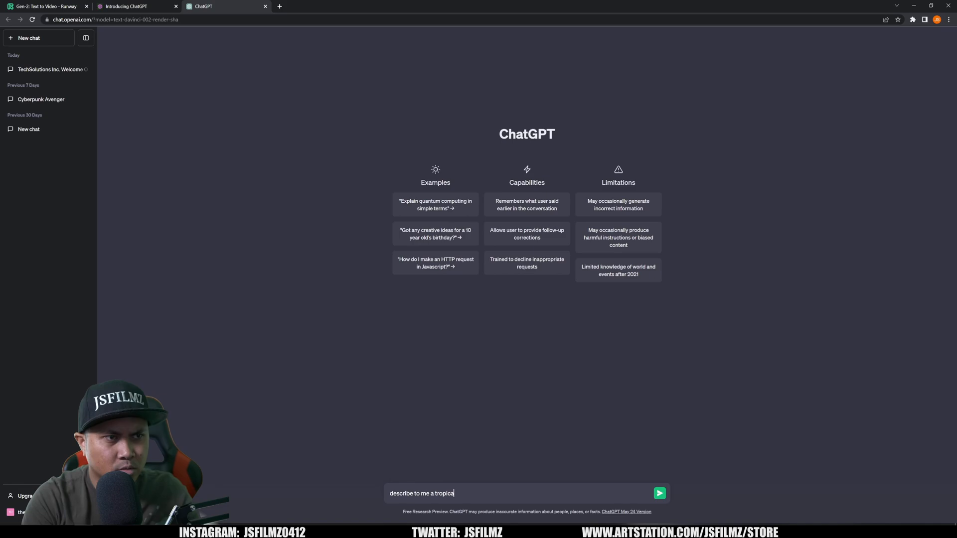
text(rainforest e)
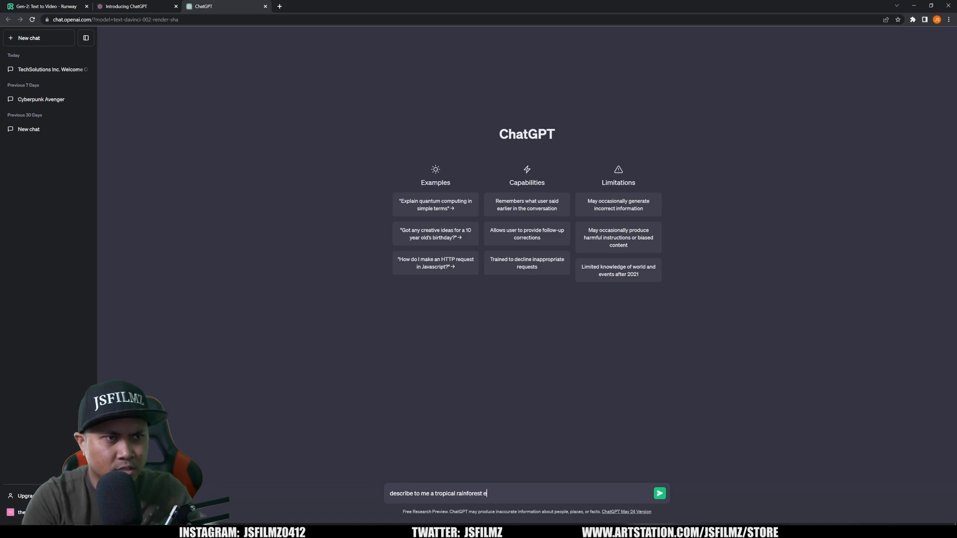
text(nvironment in two sentence)
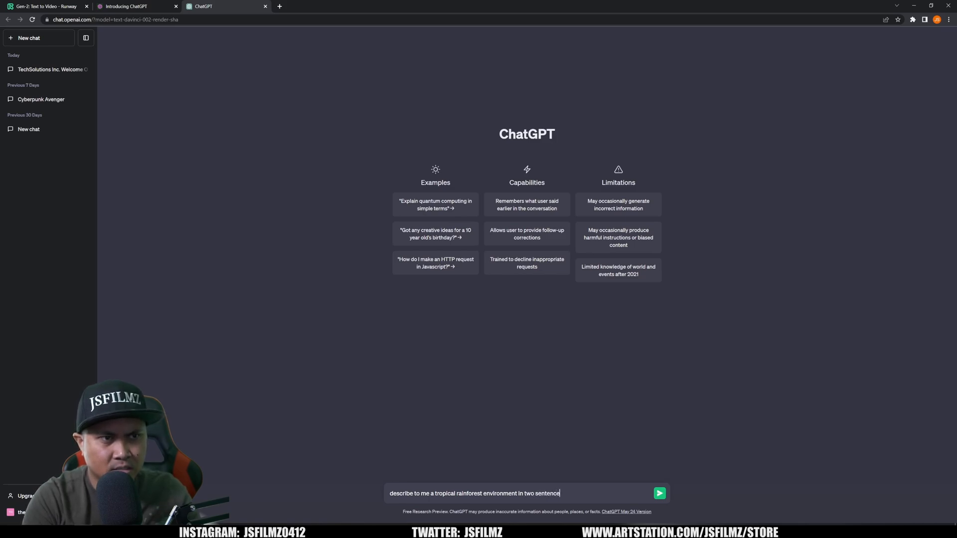
click(659, 493)
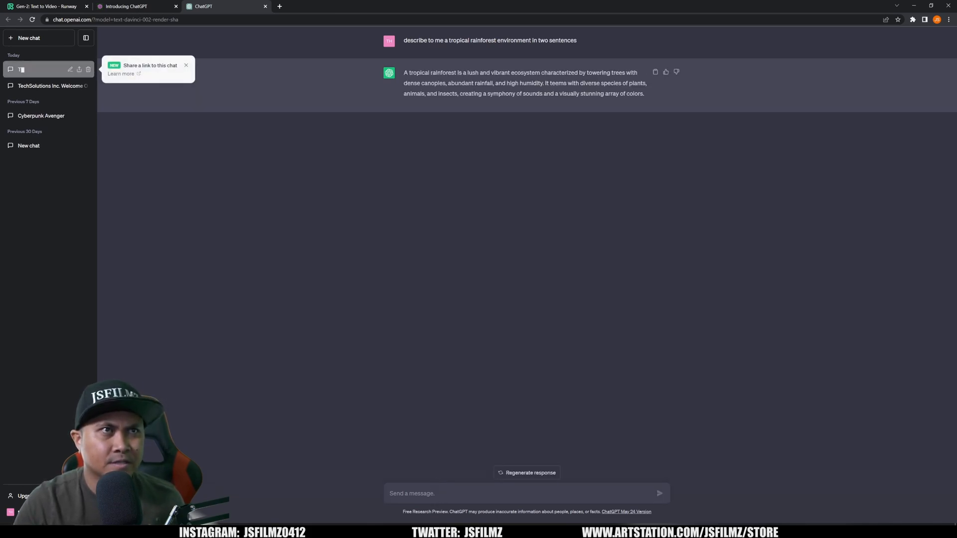
click(46, 6)
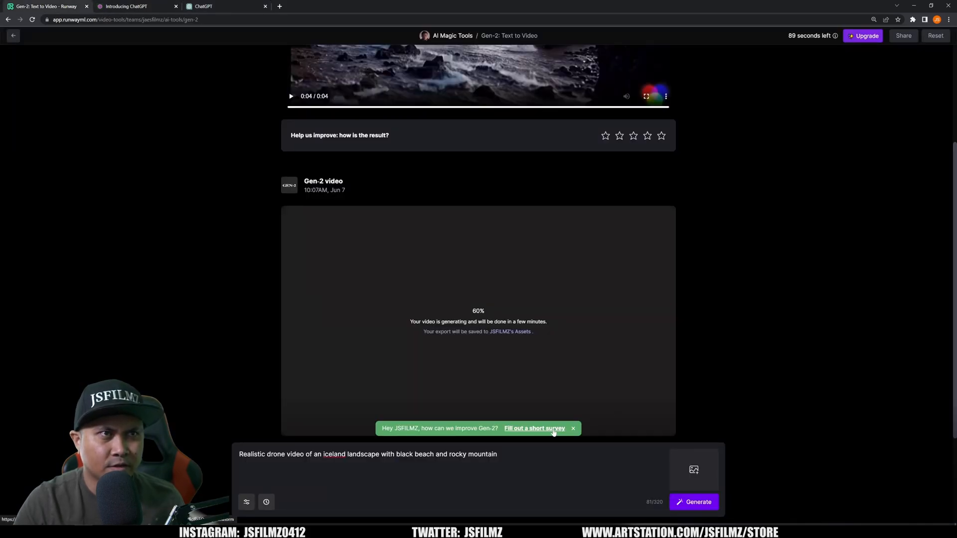
- Play back the black beach clip and the finished drone fjord clip
scroll(up, 3)
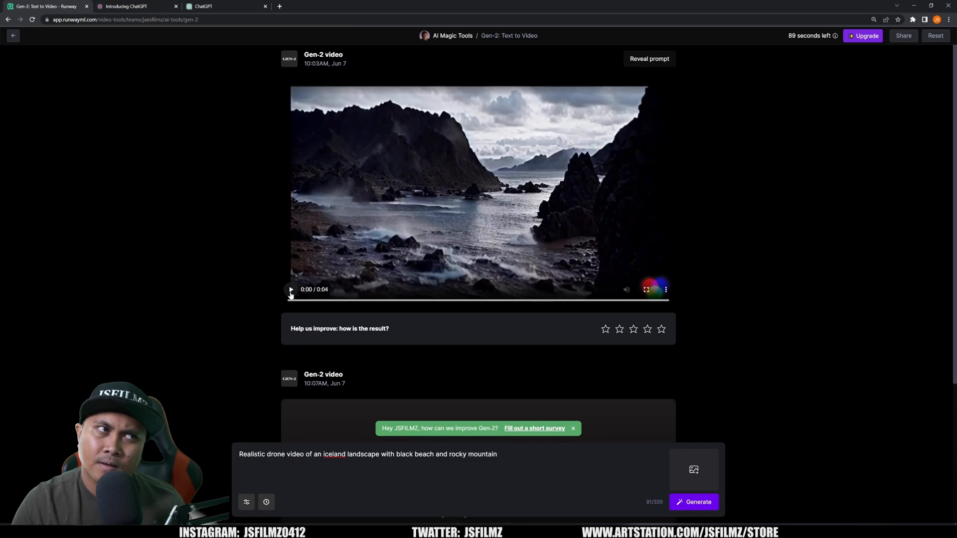
click(291, 290)
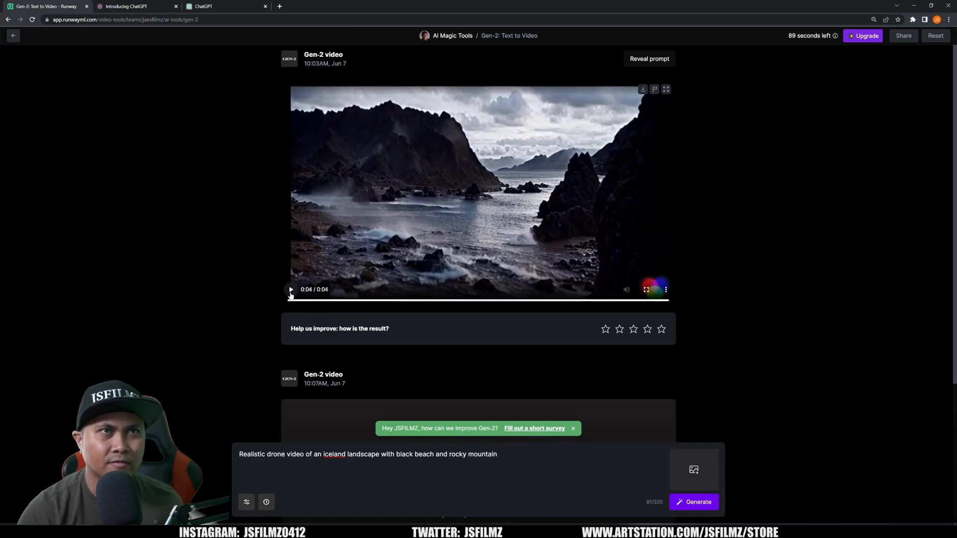
mouse_move(654, 89)
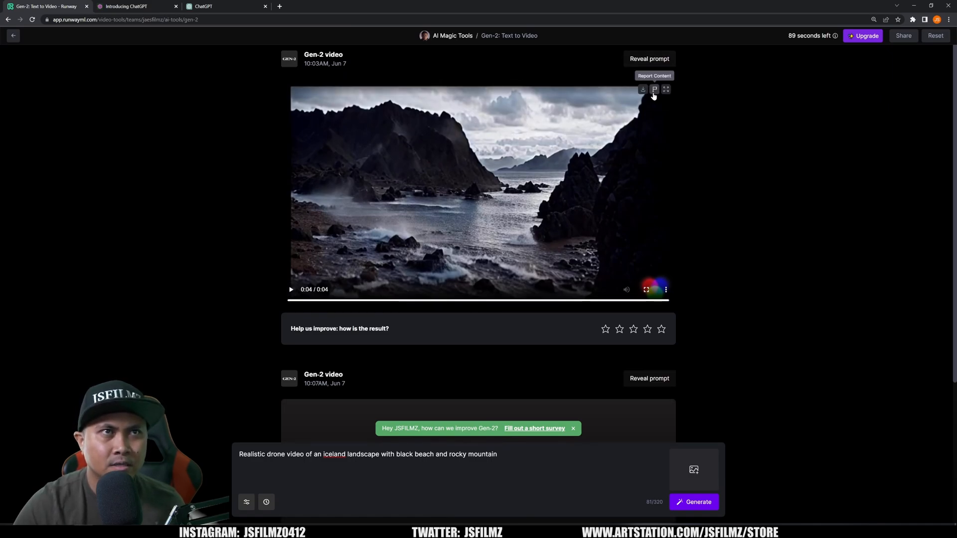
scroll(down, 3)
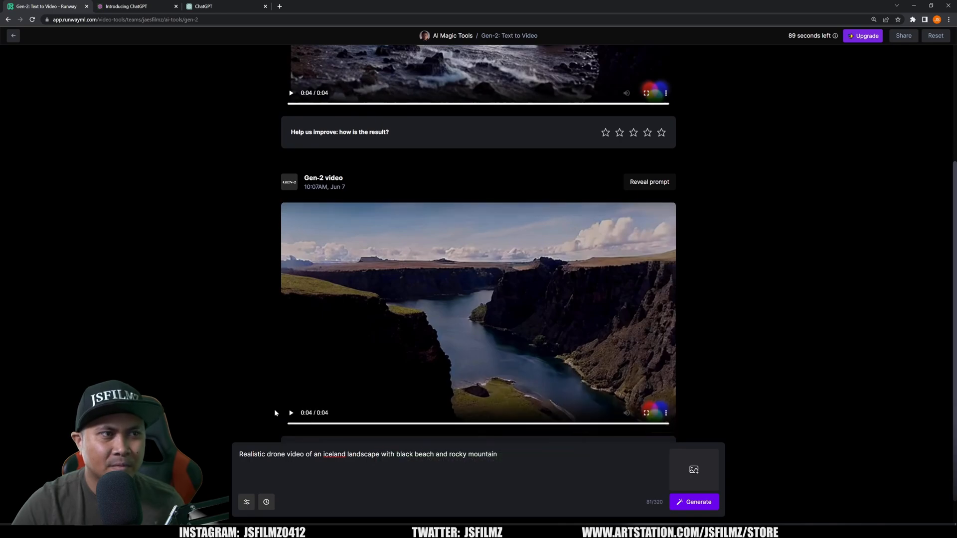
click(291, 412)
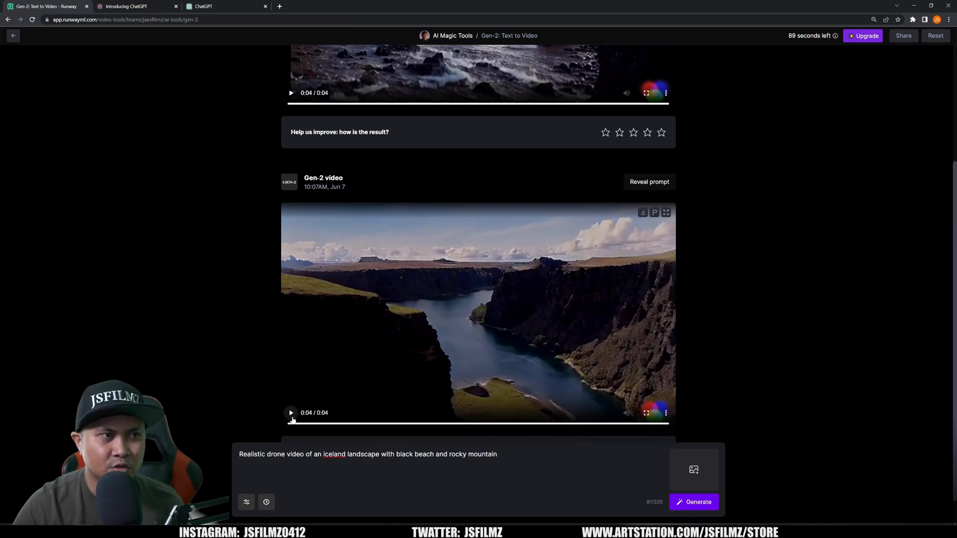
click(291, 413)
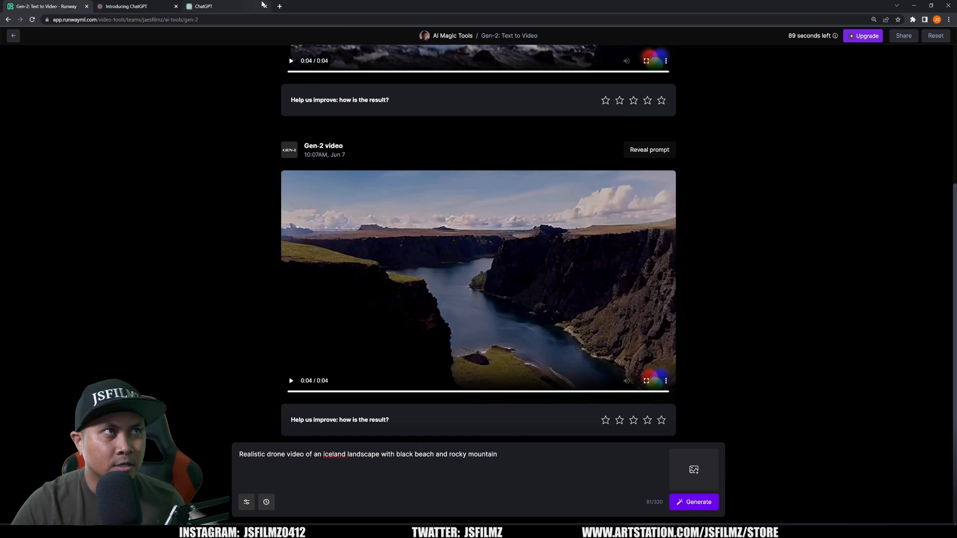
- Generate a Gen-2 video using ChatGPT's copied rainforest description as the prompt
click(220, 6)
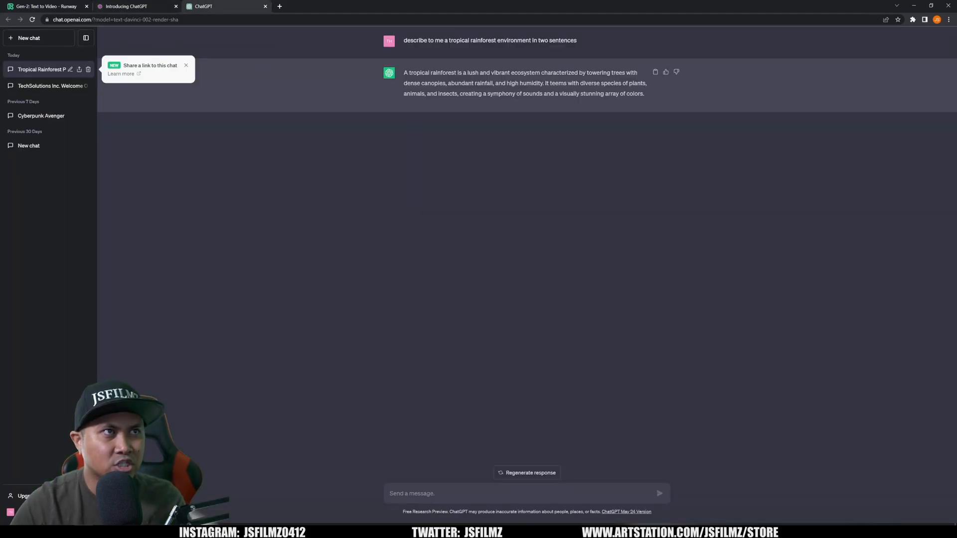
click(48, 6)
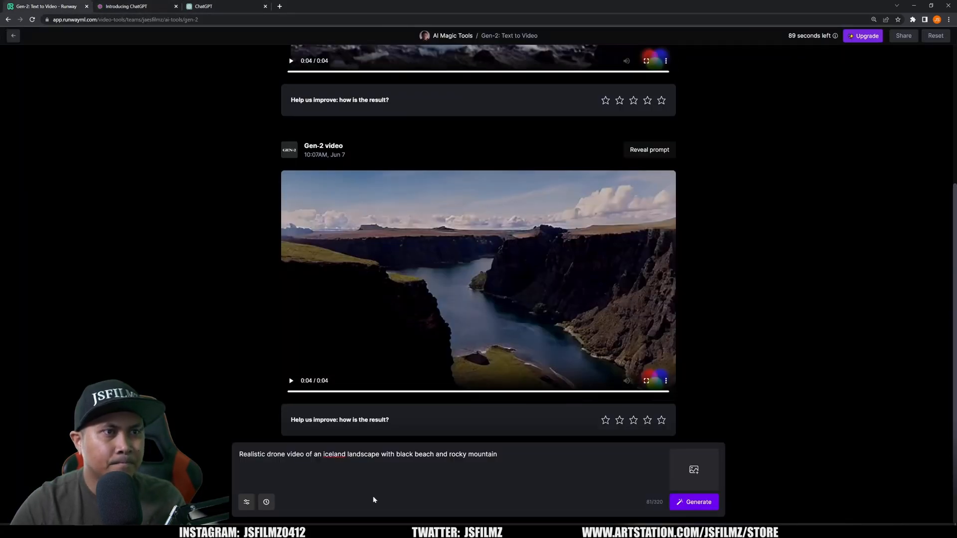
click(13, 36)
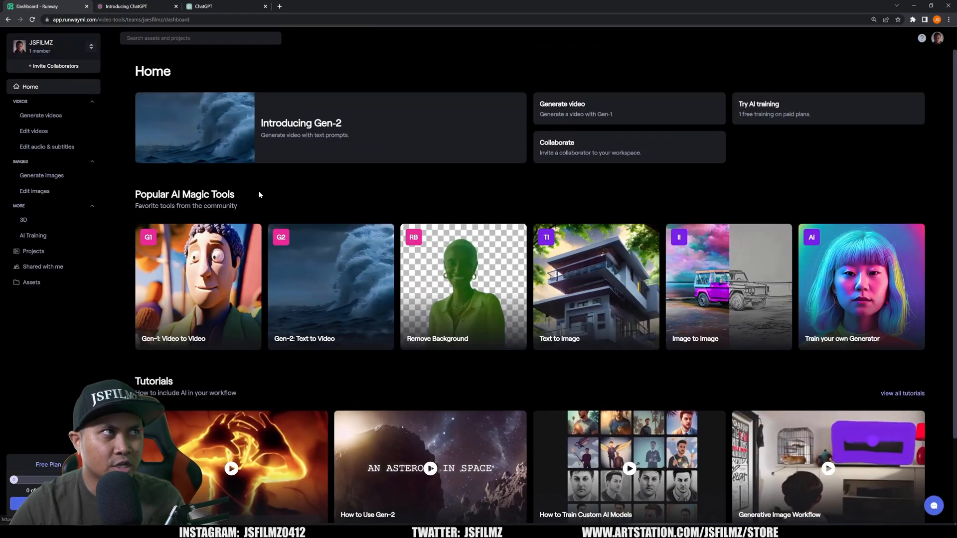
click(332, 287)
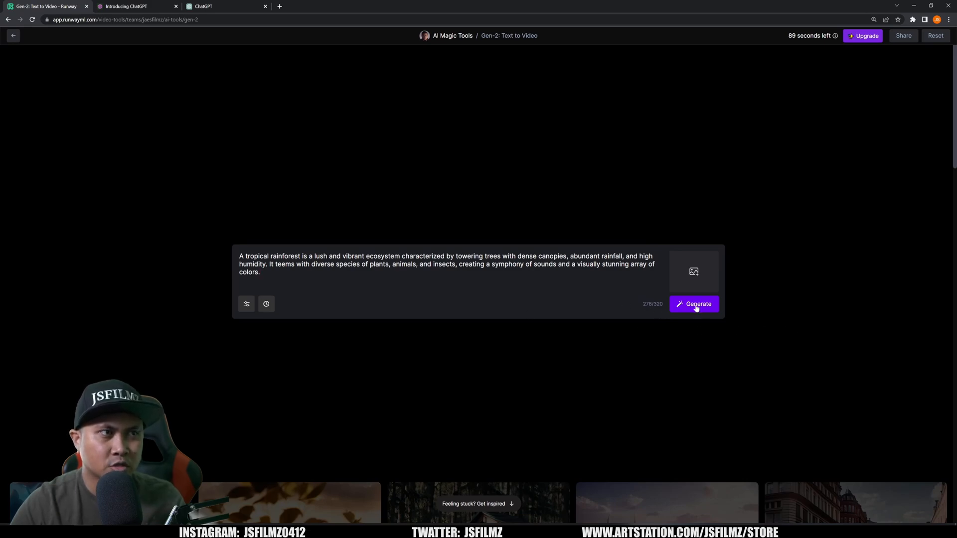
click(694, 304)
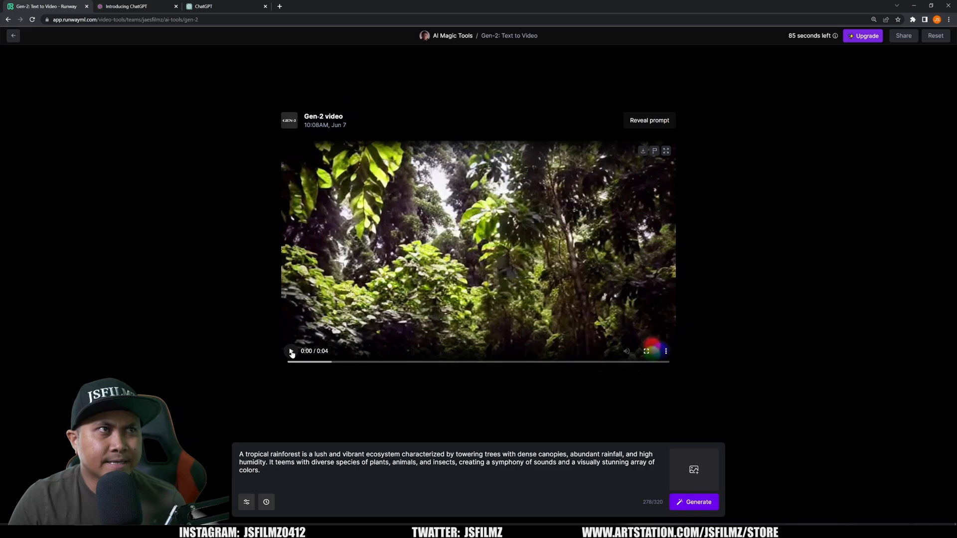
click(645, 351)
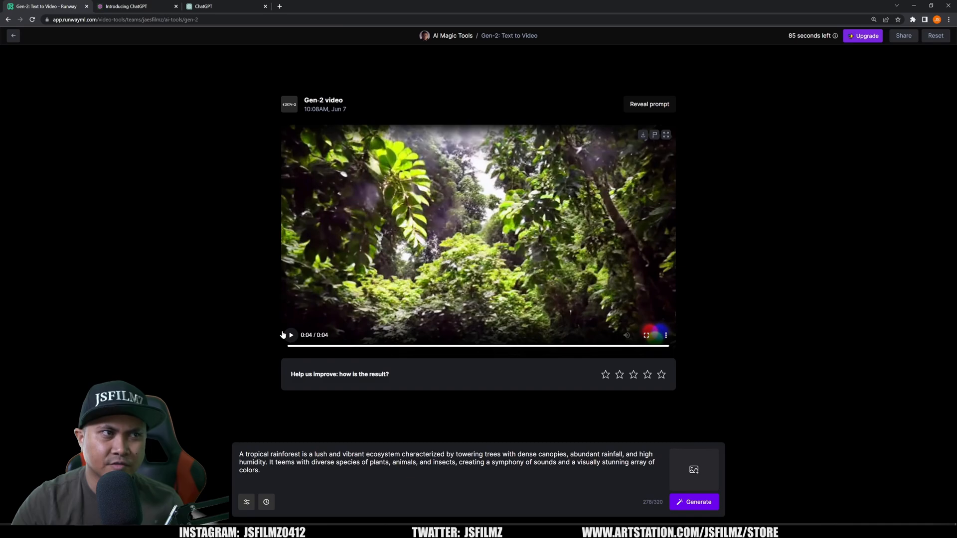
click(291, 335)
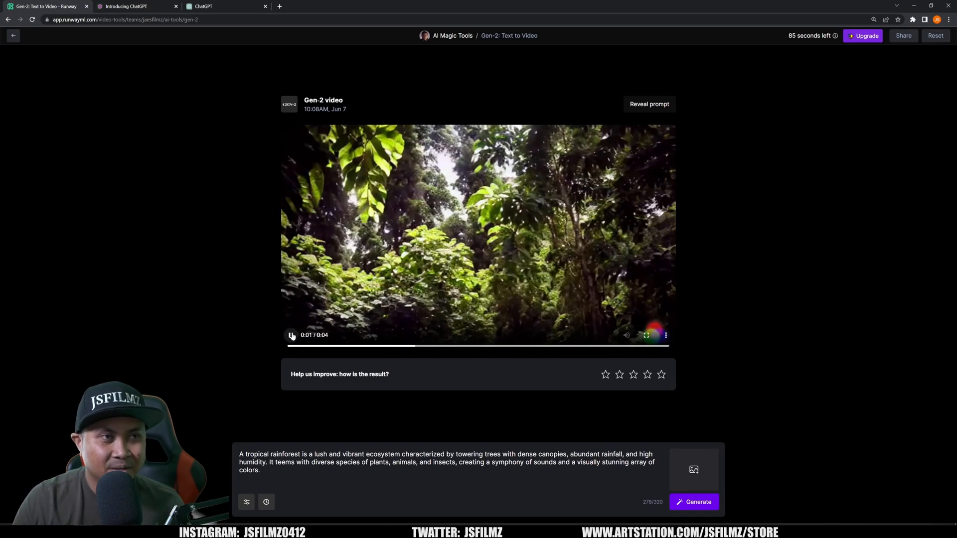